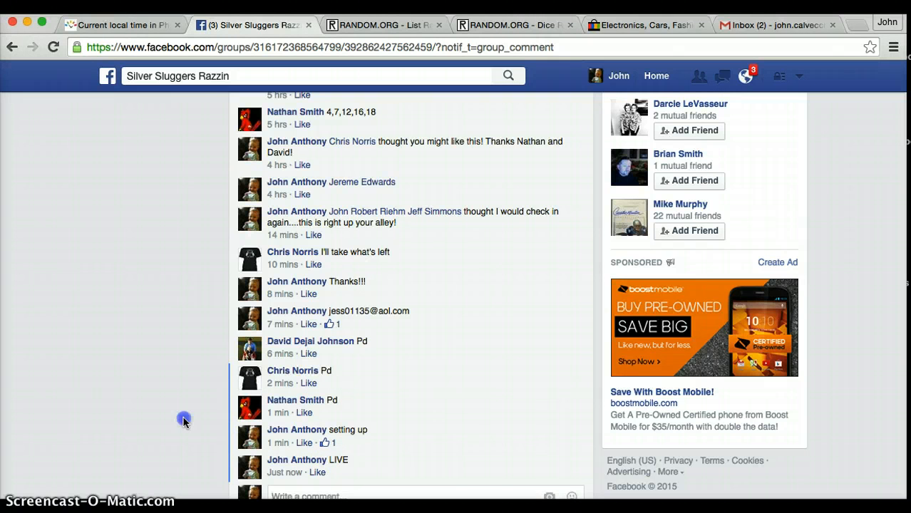
Scroll the Silver Sluggers Razzin group post until the 1–20 claimed-spot list is visible
scroll(down, 3)
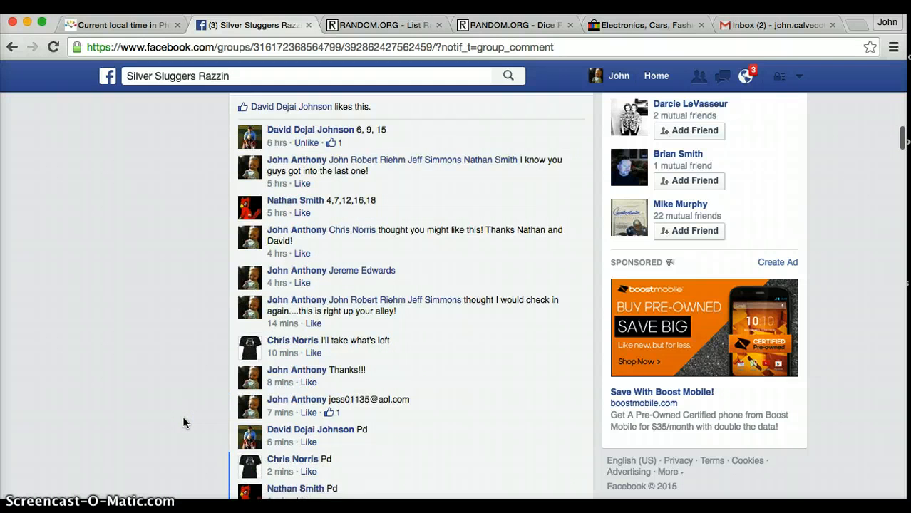
scroll(down, 3)
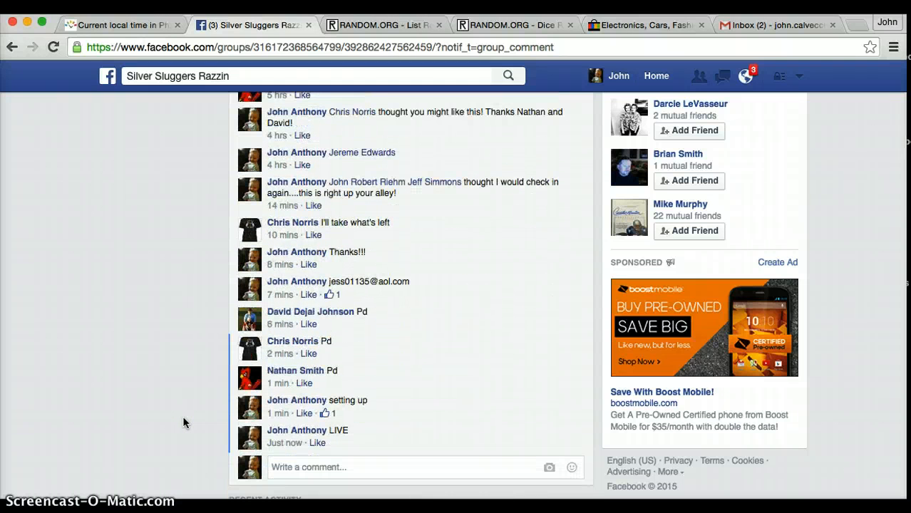
scroll(up, 3)
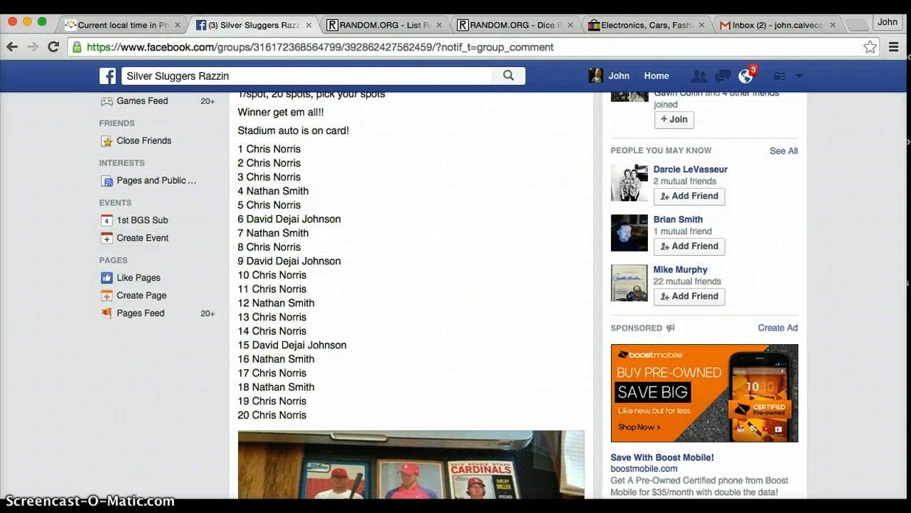
Check the local time, then carry the 20 spot holders from the post into the List Randomizer entry box
click(120, 26)
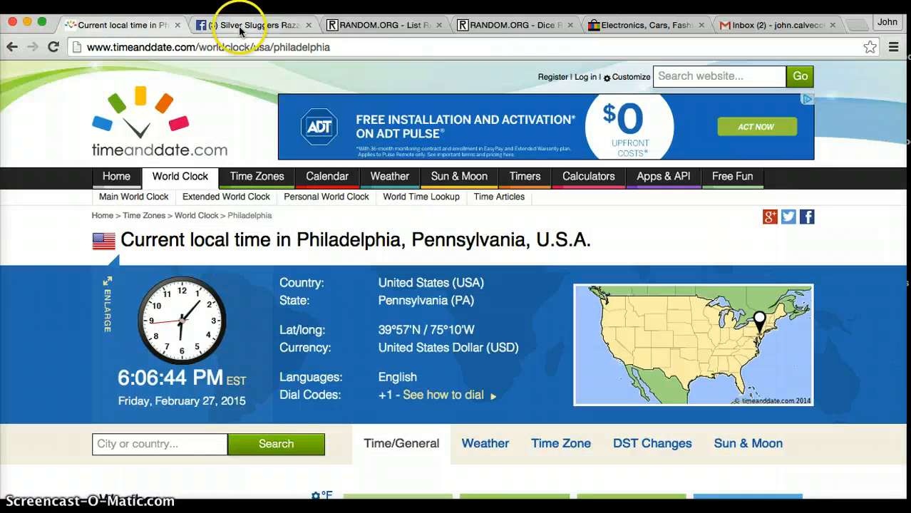
click(254, 26)
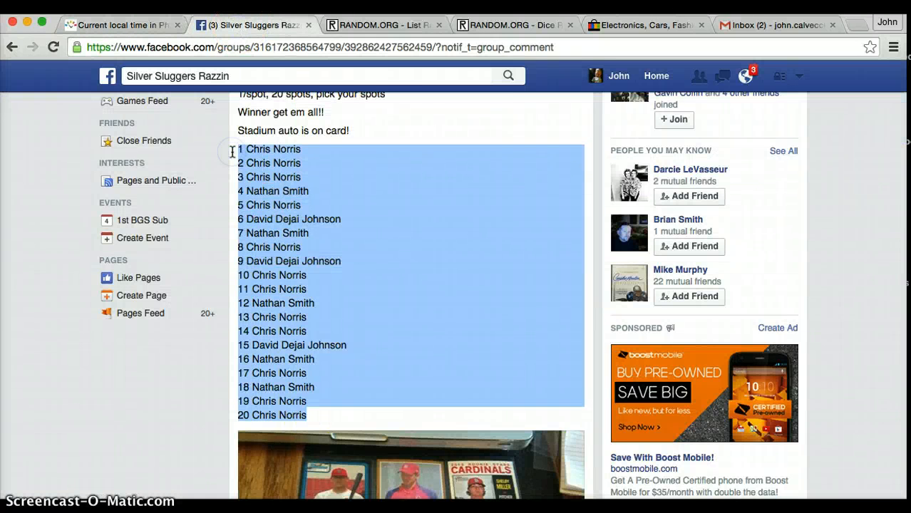
click(384, 26)
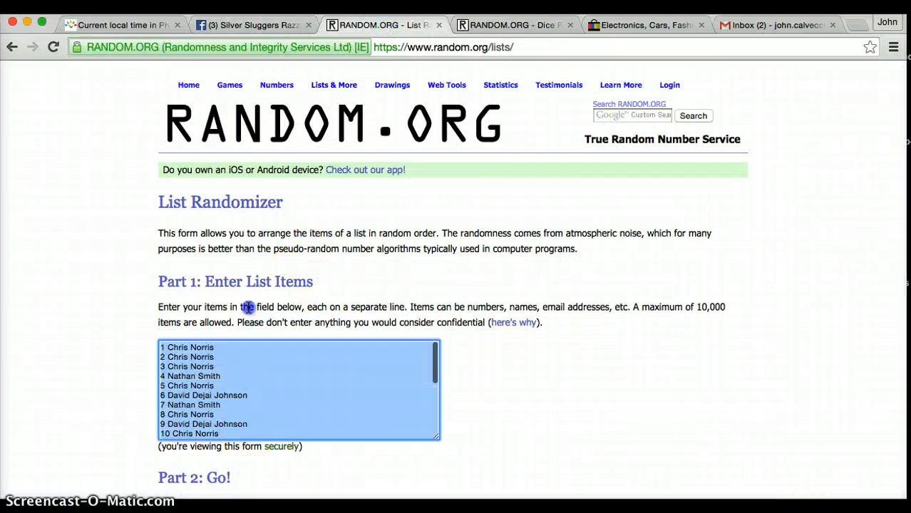
Roll two virtual dice on the Dice Roller page
click(513, 26)
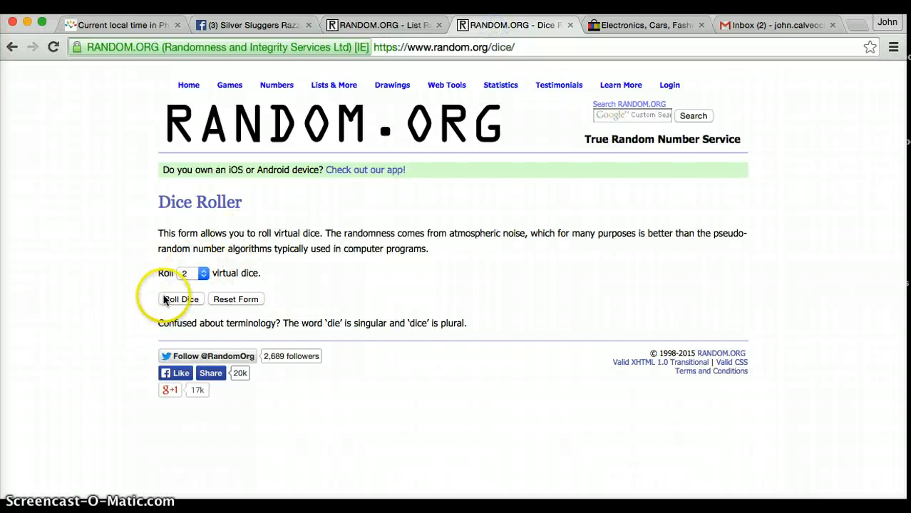
click(179, 300)
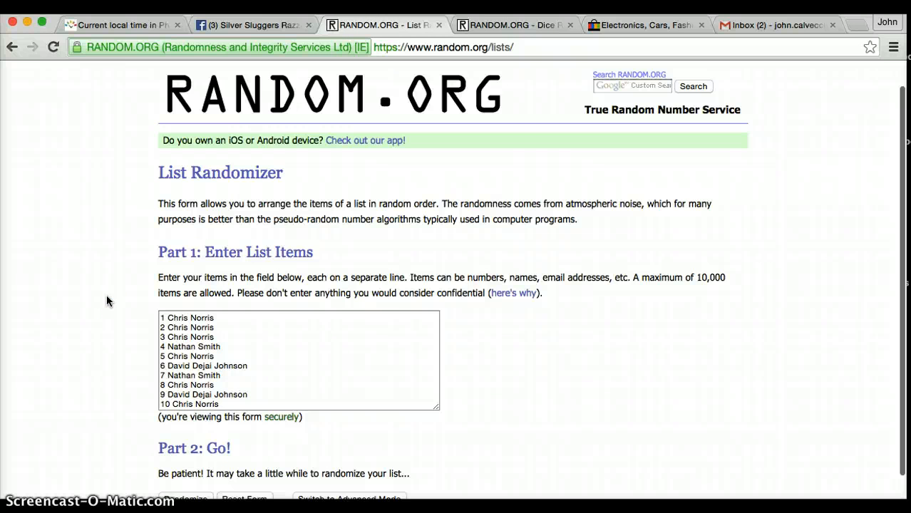
Randomize the 20-spot list once and check the current local time
click(186, 496)
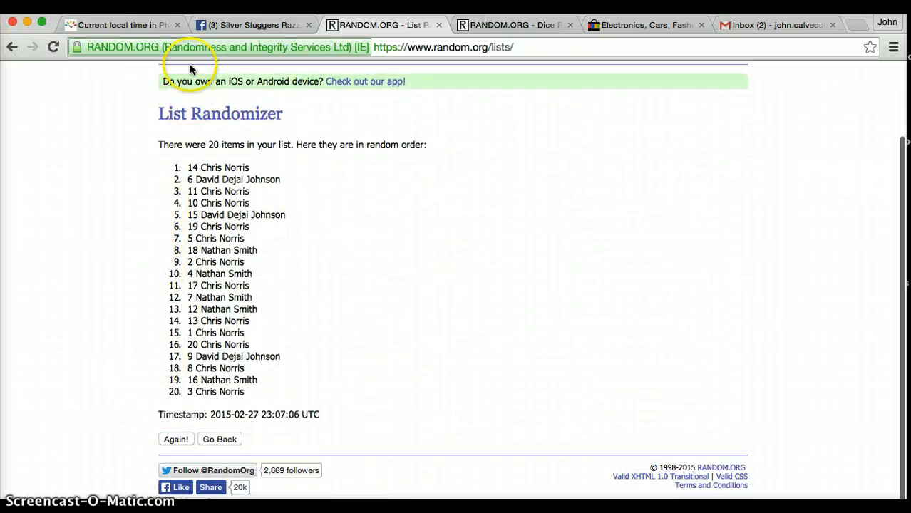
click(121, 25)
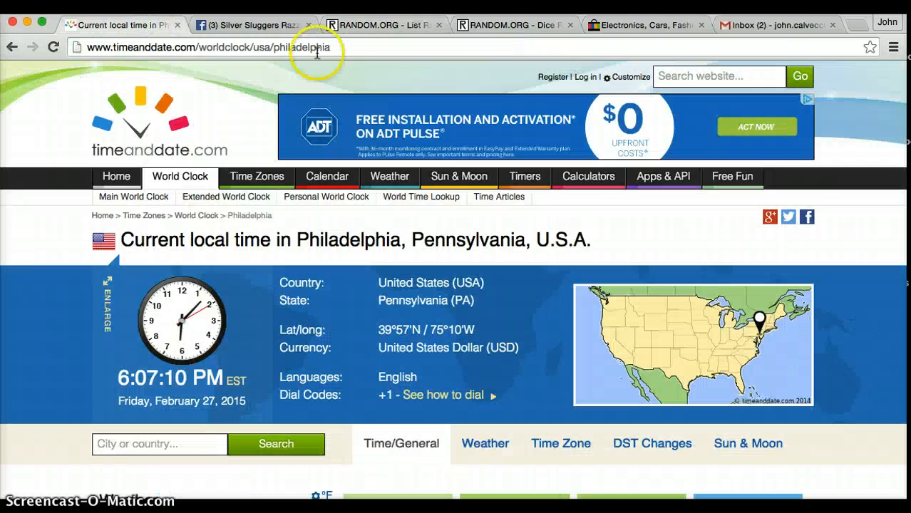
click(382, 26)
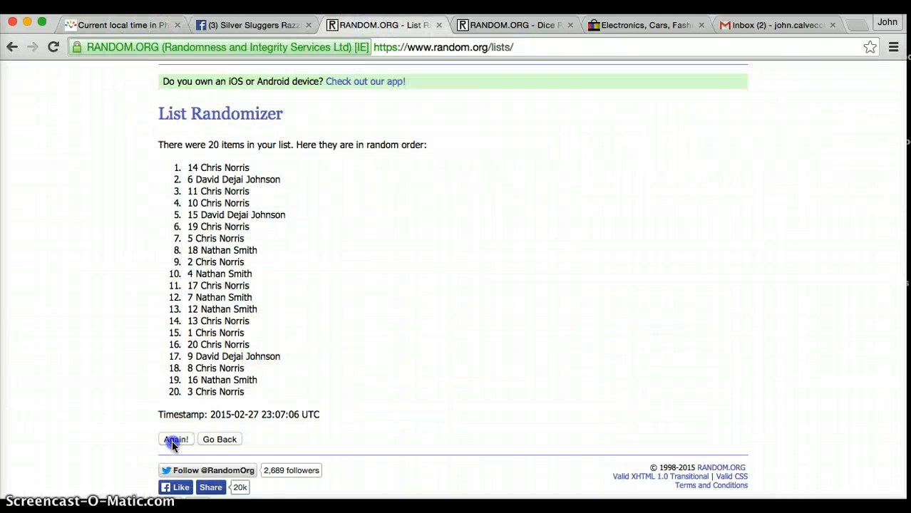
Shuffle the list again repeatedly until the page reports 8 randomizations
click(175, 439)
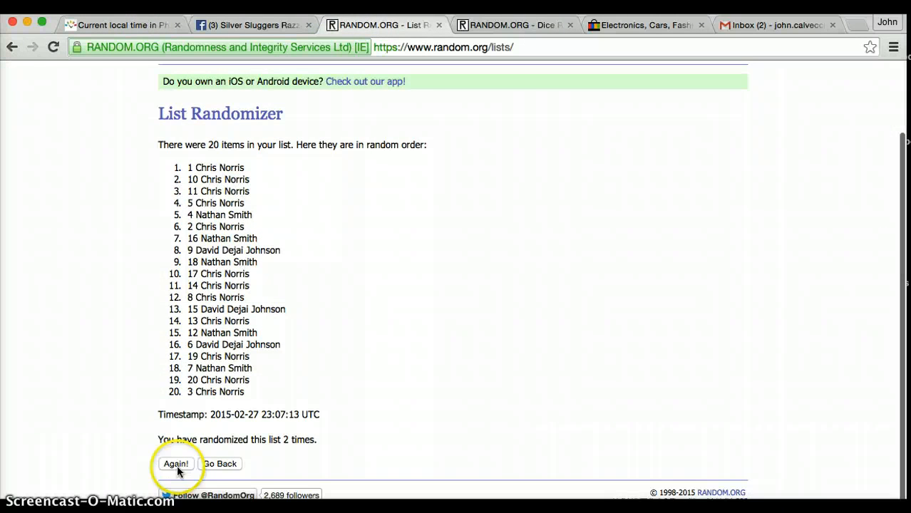
click(175, 465)
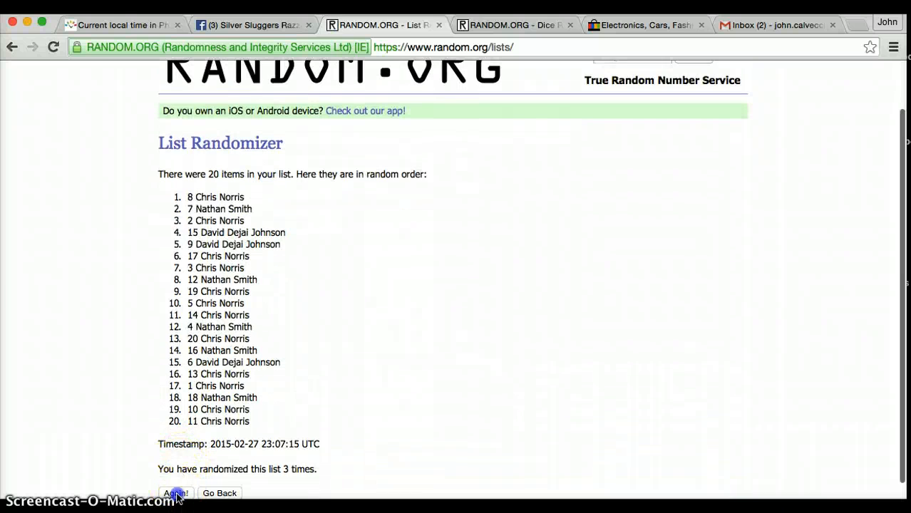
click(174, 493)
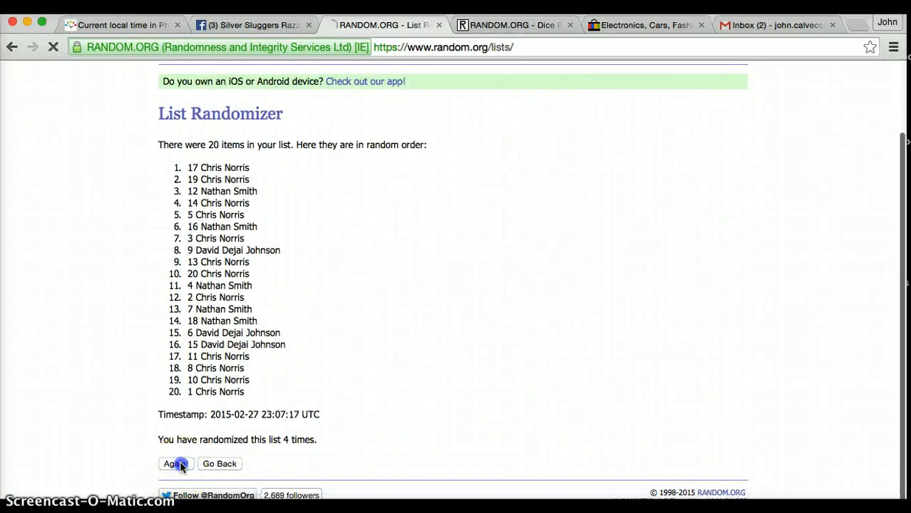
click(174, 464)
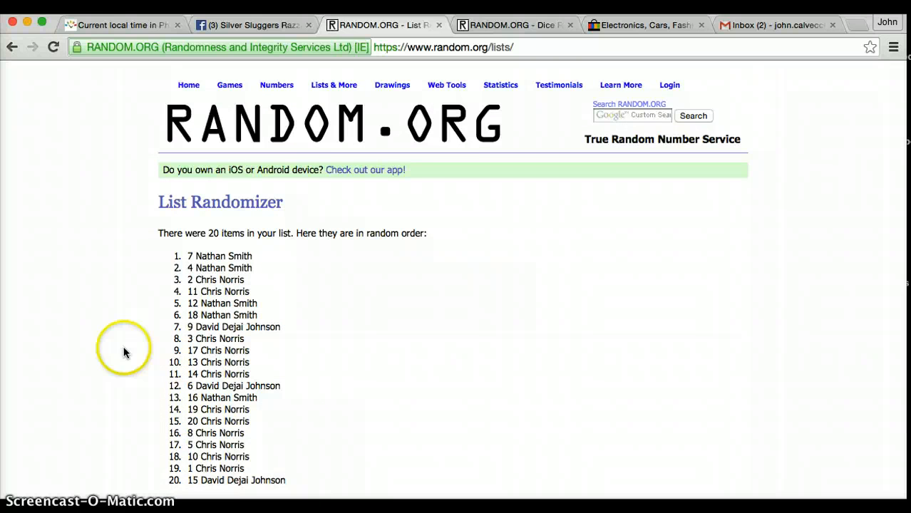
scroll(down, 3)
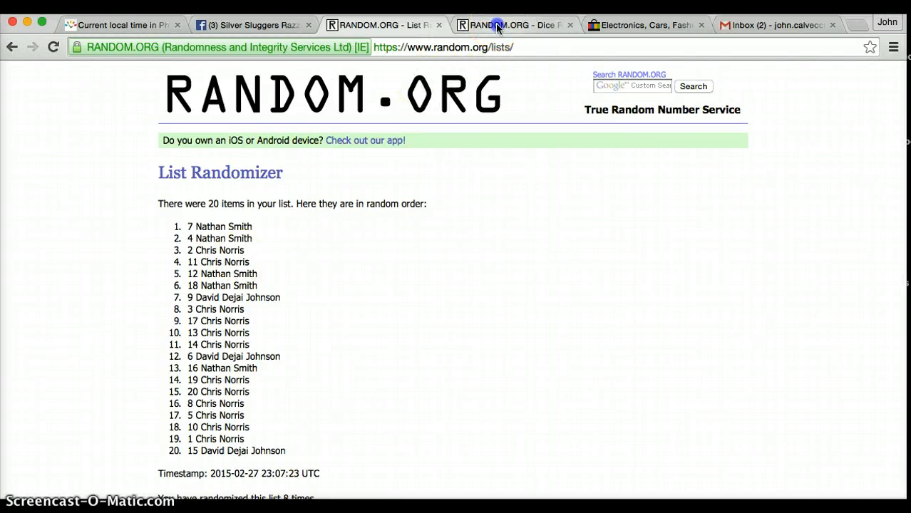
Review the dice result and time, randomize a ninth time leaving spot 3 on top, and return to the group post
click(382, 26)
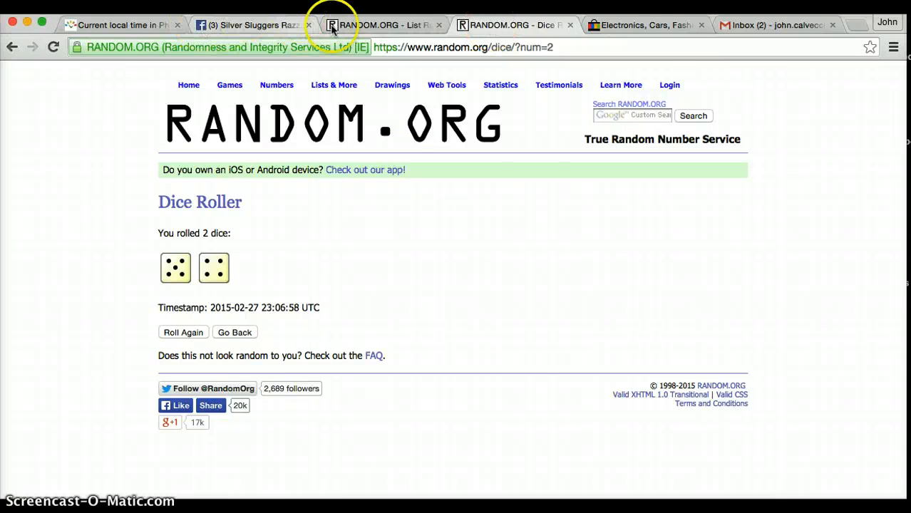
click(385, 26)
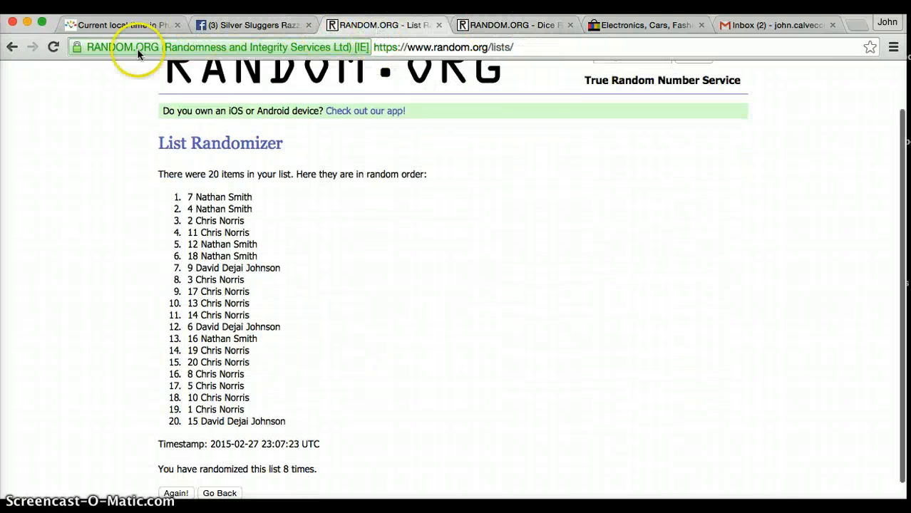
click(121, 26)
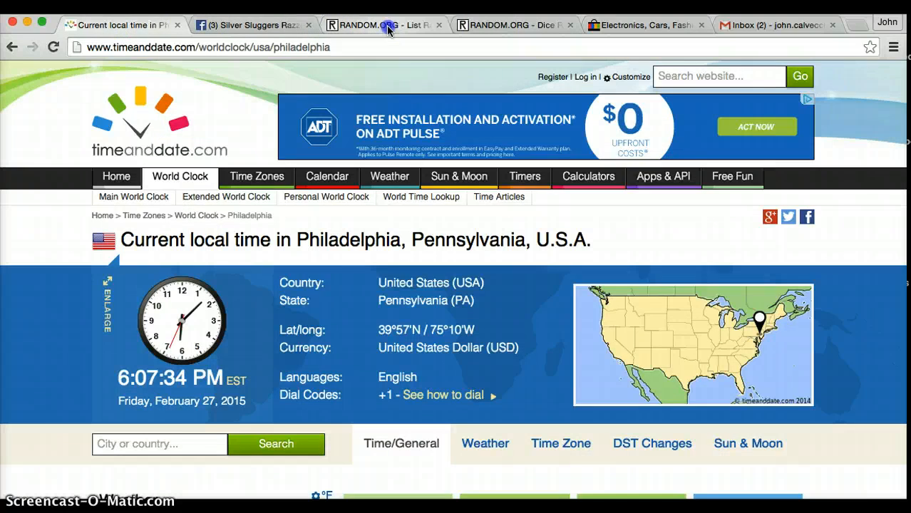
click(383, 26)
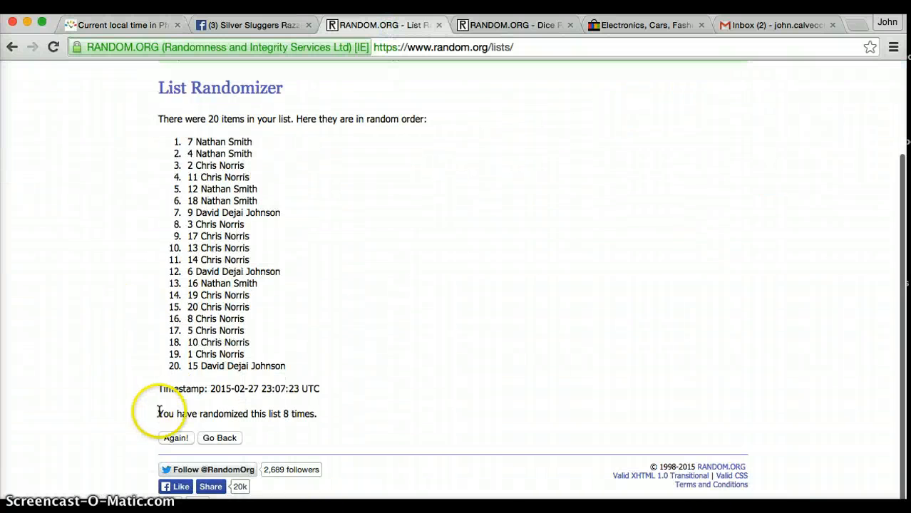
click(175, 437)
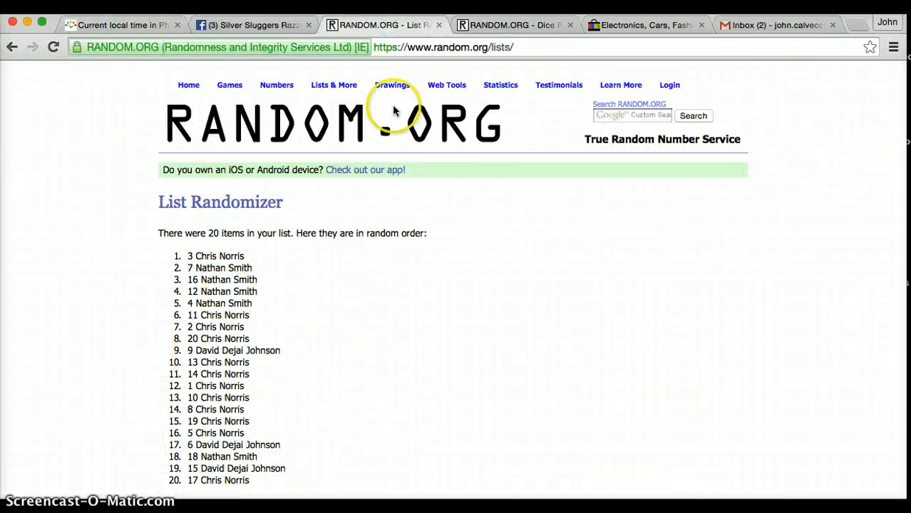
click(254, 24)
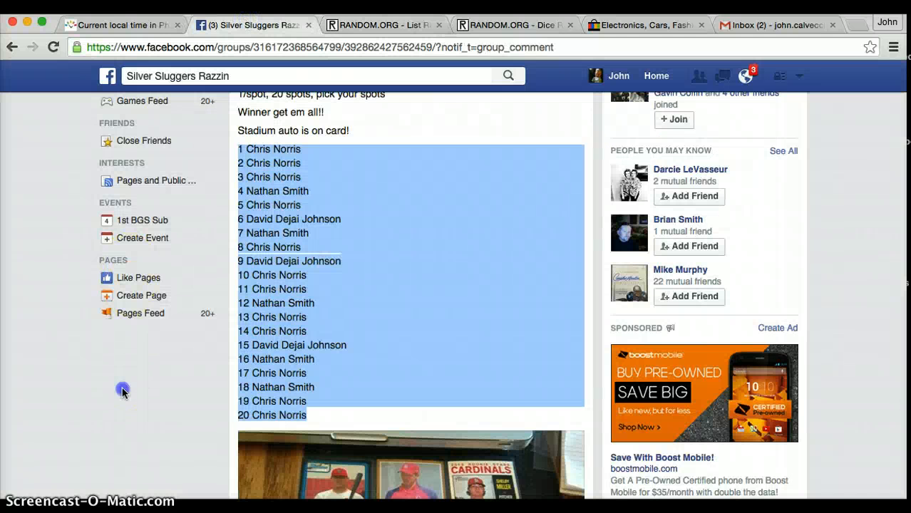
Post a DONE comment in the group post's thread and bring up the timeanddate.com local time page
scroll(down, 3)
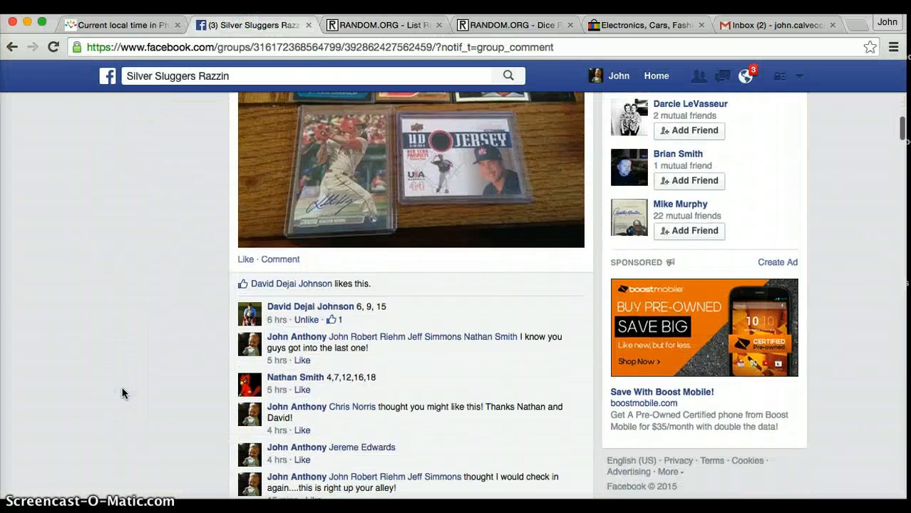
scroll(down, 3)
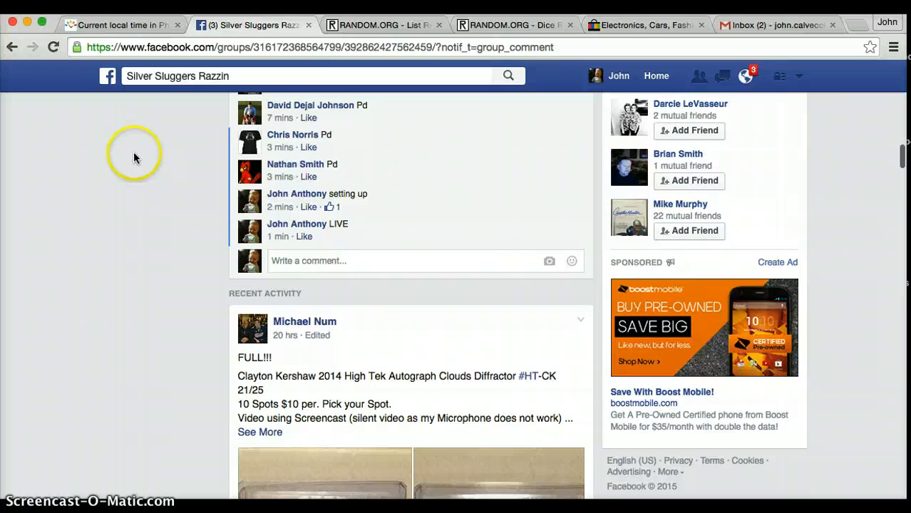
click(117, 26)
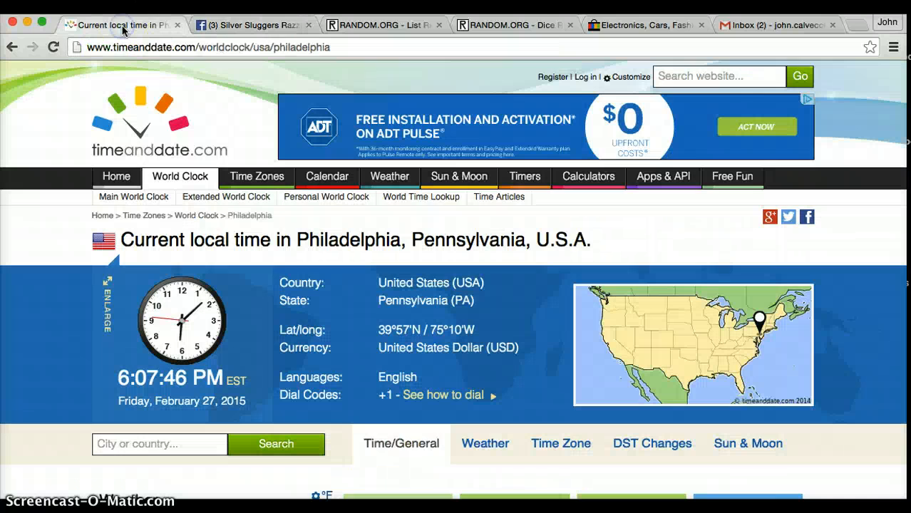
click(254, 26)
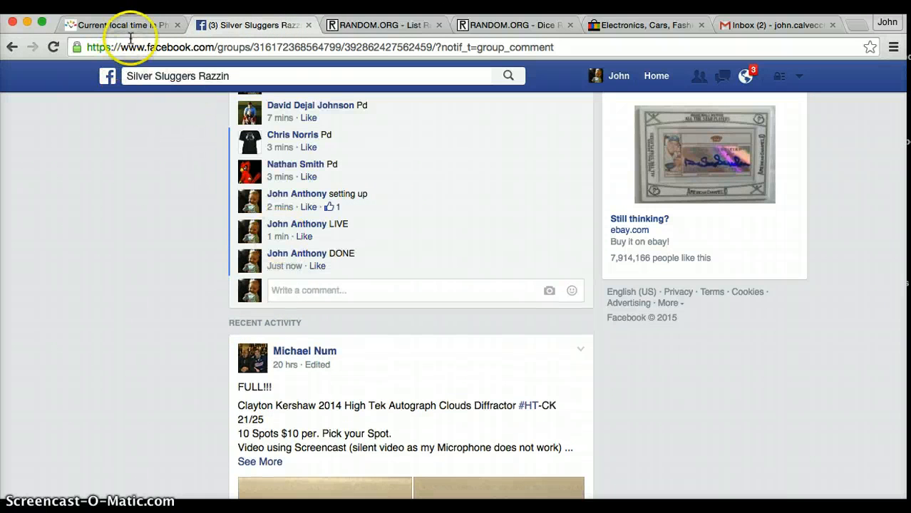
click(117, 26)
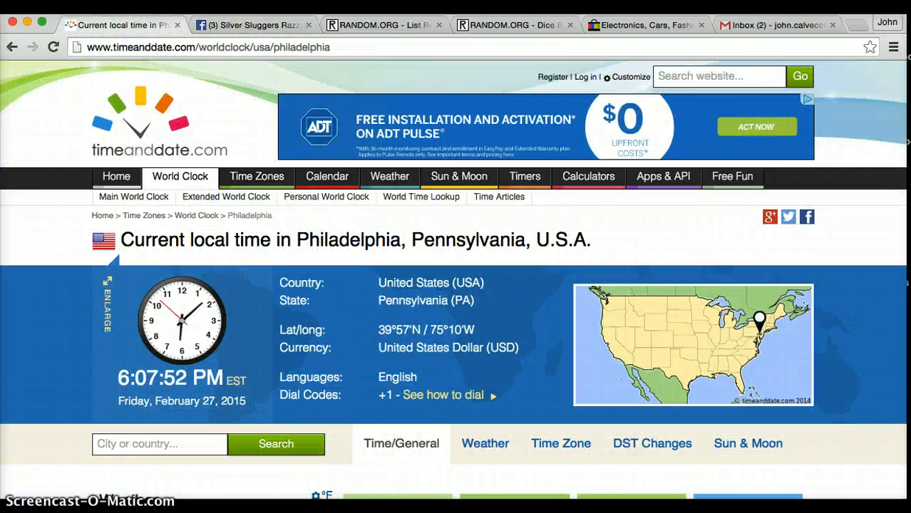